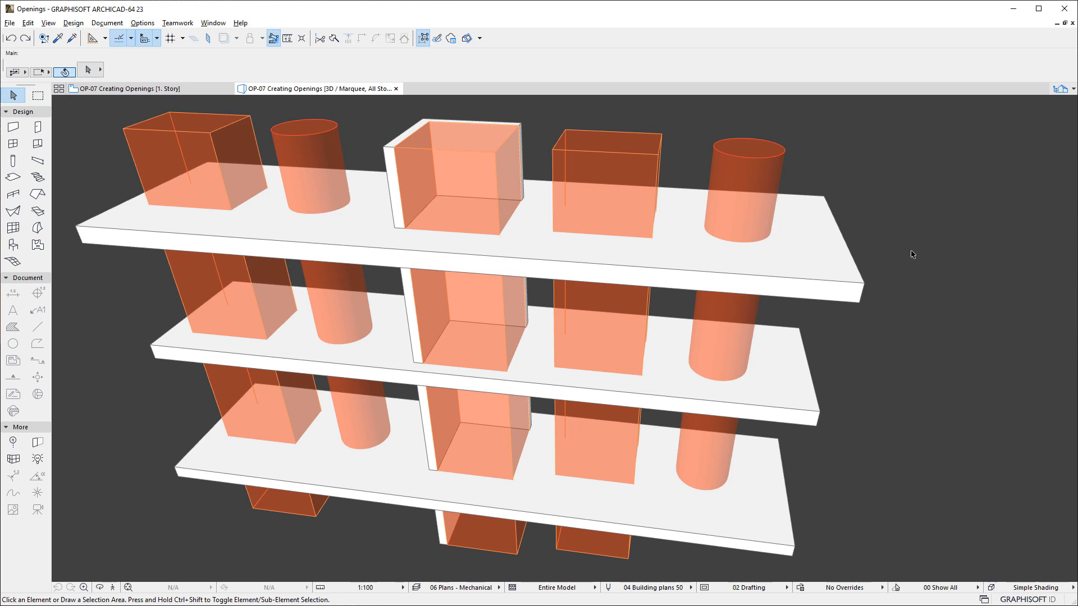
mouse_move(575, 171)
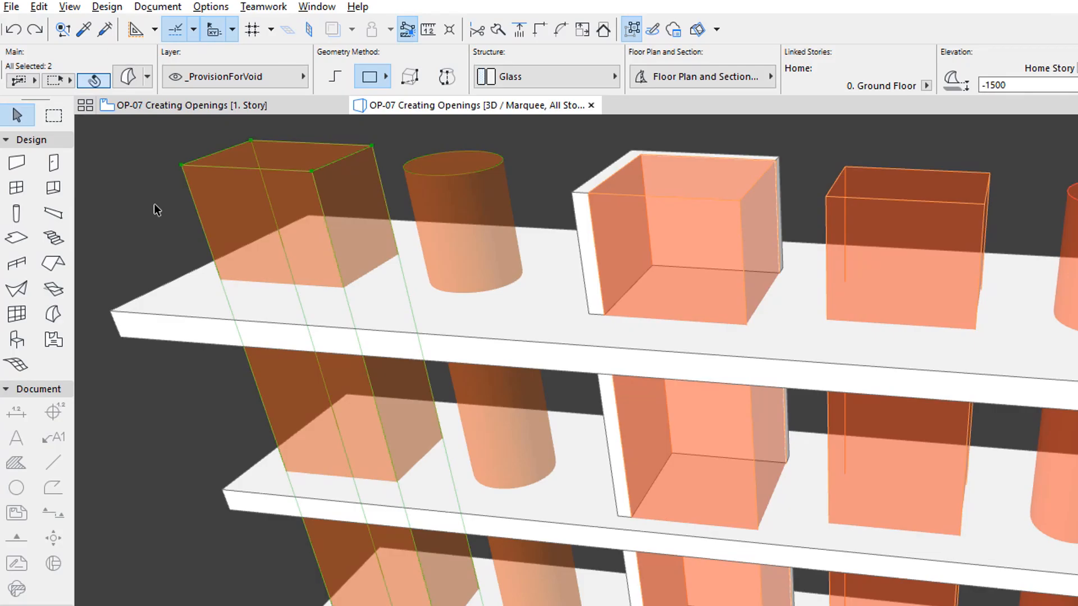
Open the Design menu with the two left box and cylinder shafts selected.
click(106, 6)
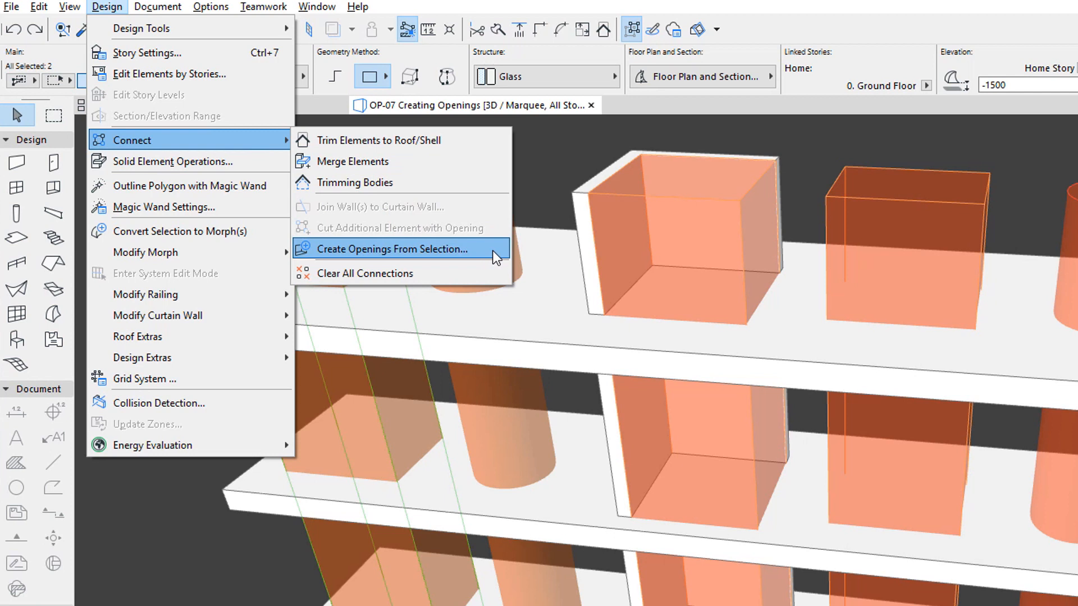
Choose Create Openings From Selection to bring up the Create Openings palette.
click(389, 248)
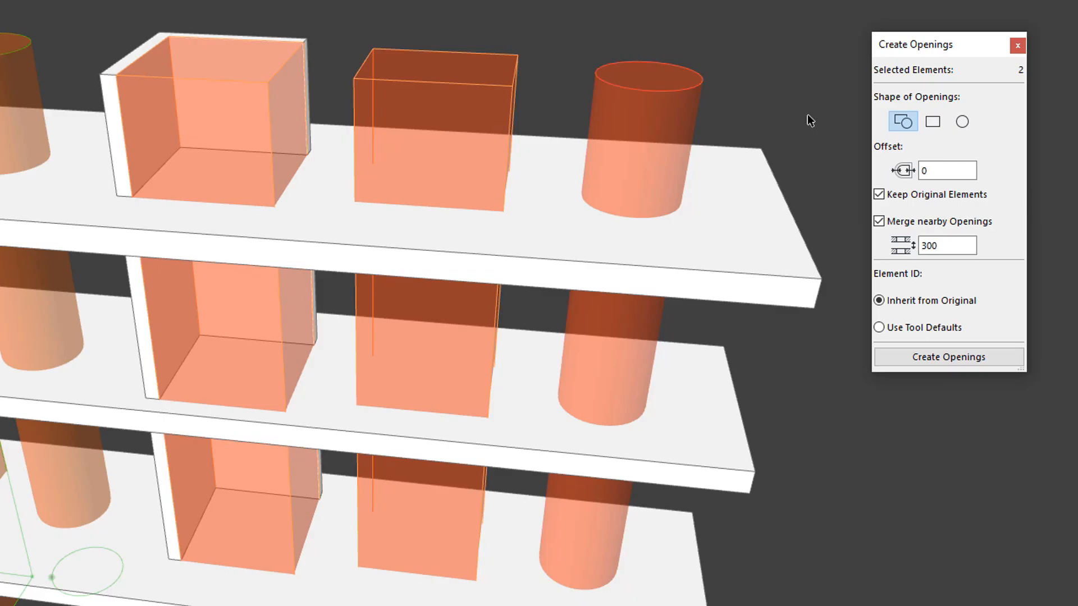
mouse_move(979, 108)
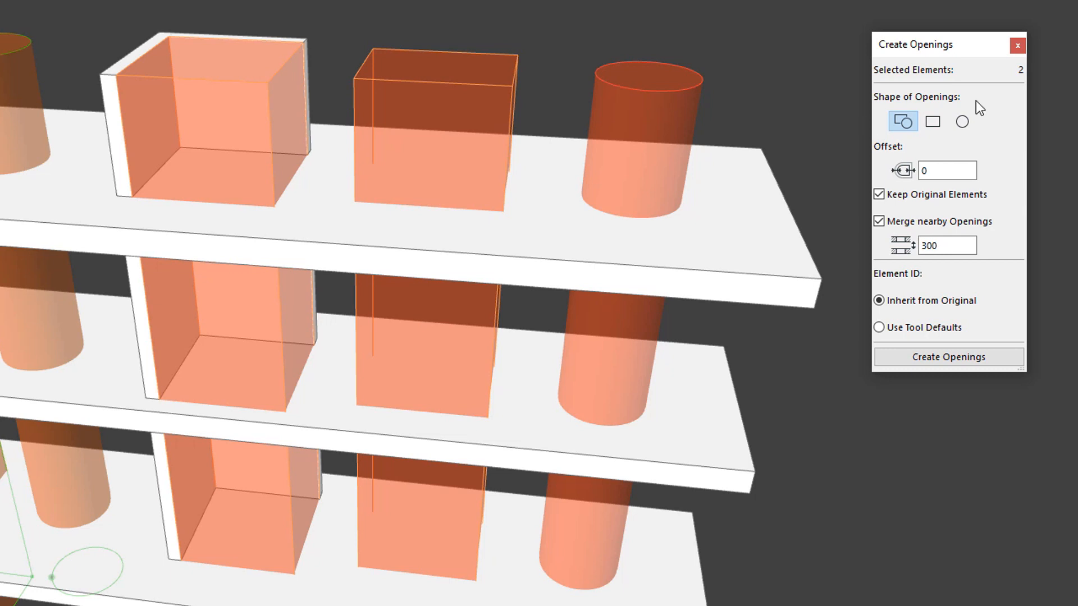
mouse_move(1001, 133)
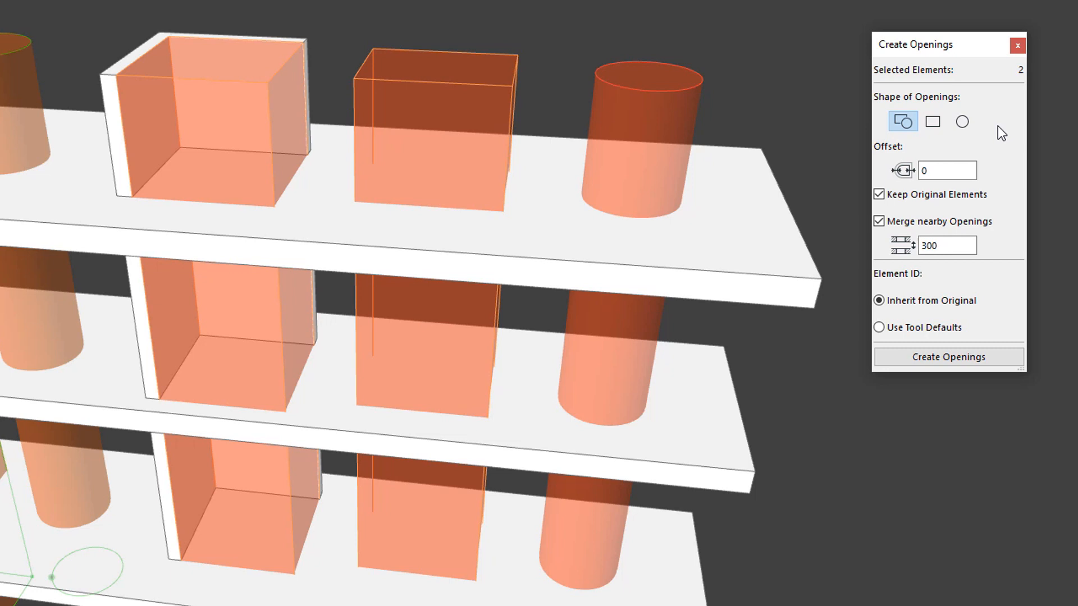
mouse_move(903, 121)
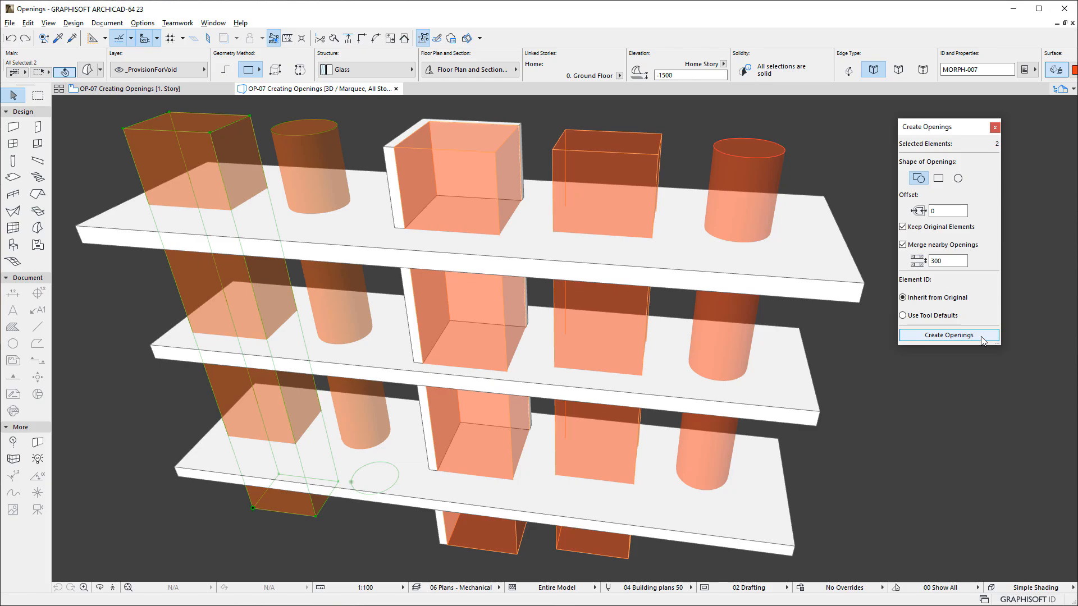
Generate openings from both shafts, retry with rectangle shape, then switch to circle shape.
click(948, 335)
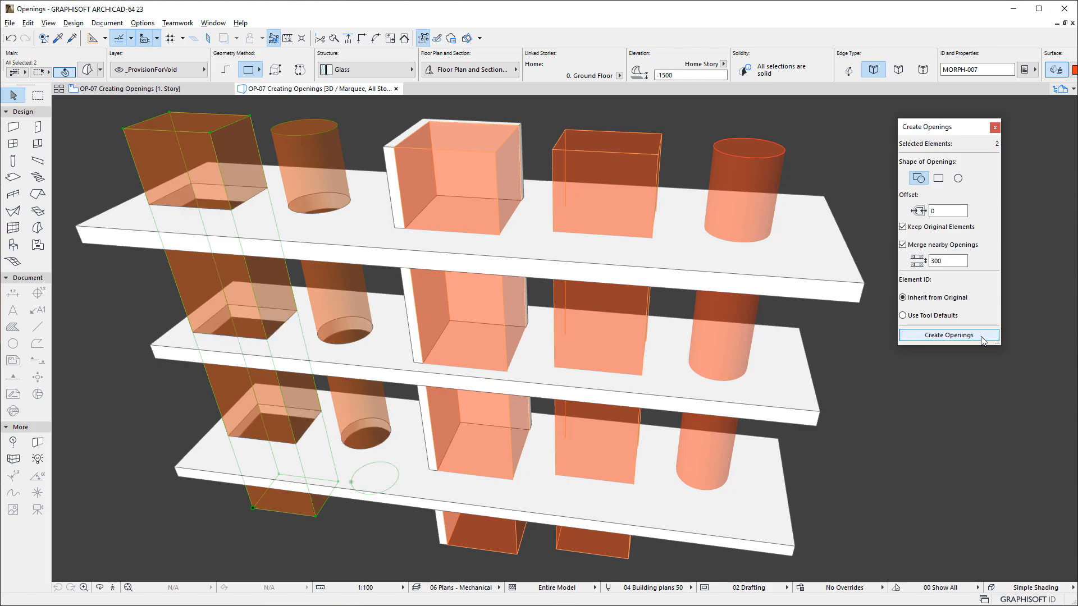
mouse_move(955, 373)
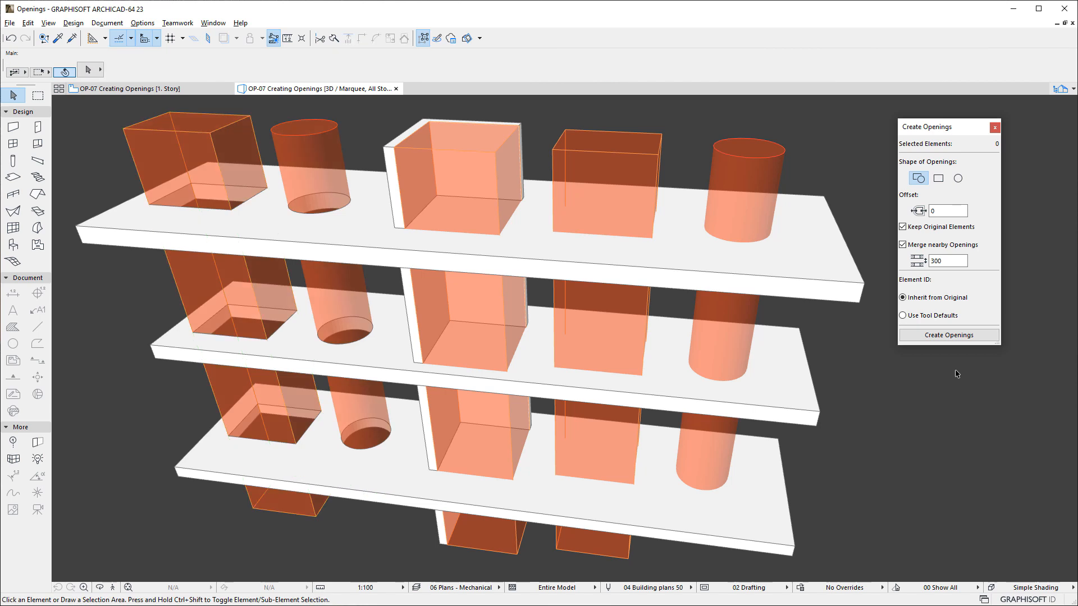
click(206, 130)
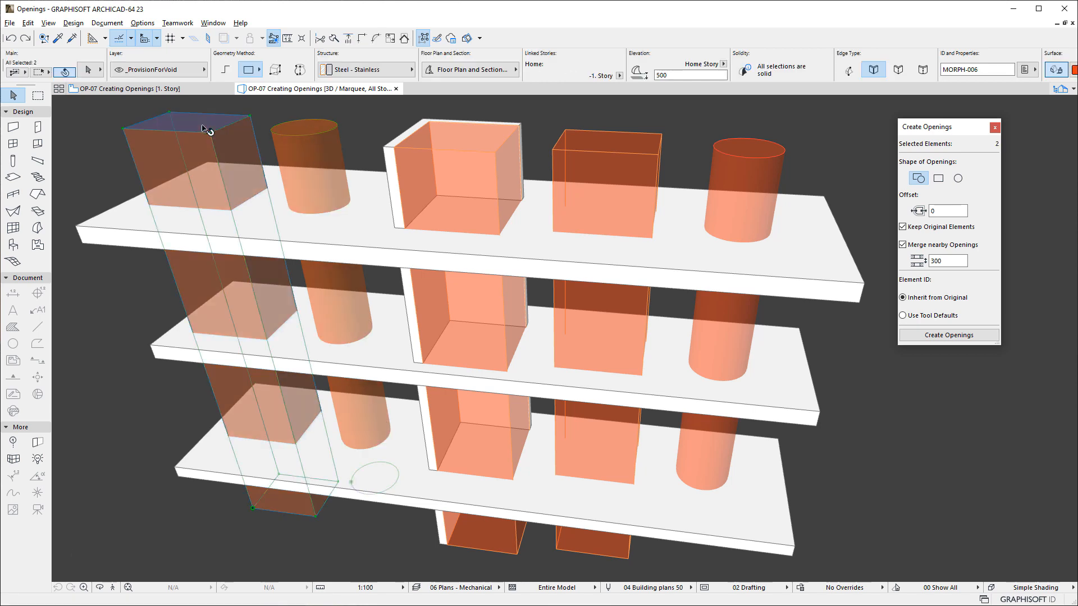
click(937, 178)
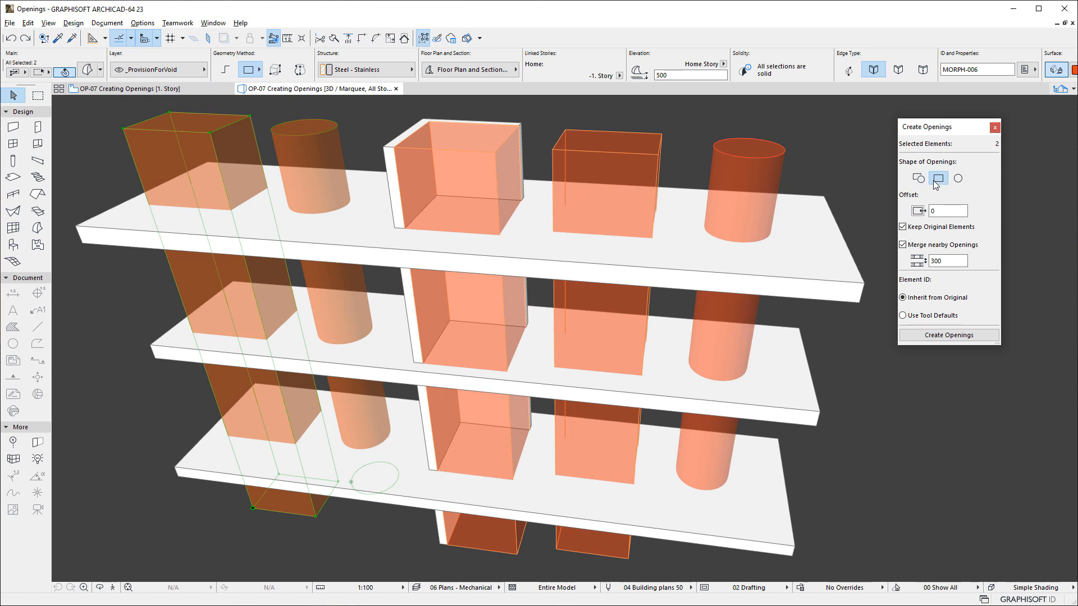
click(947, 335)
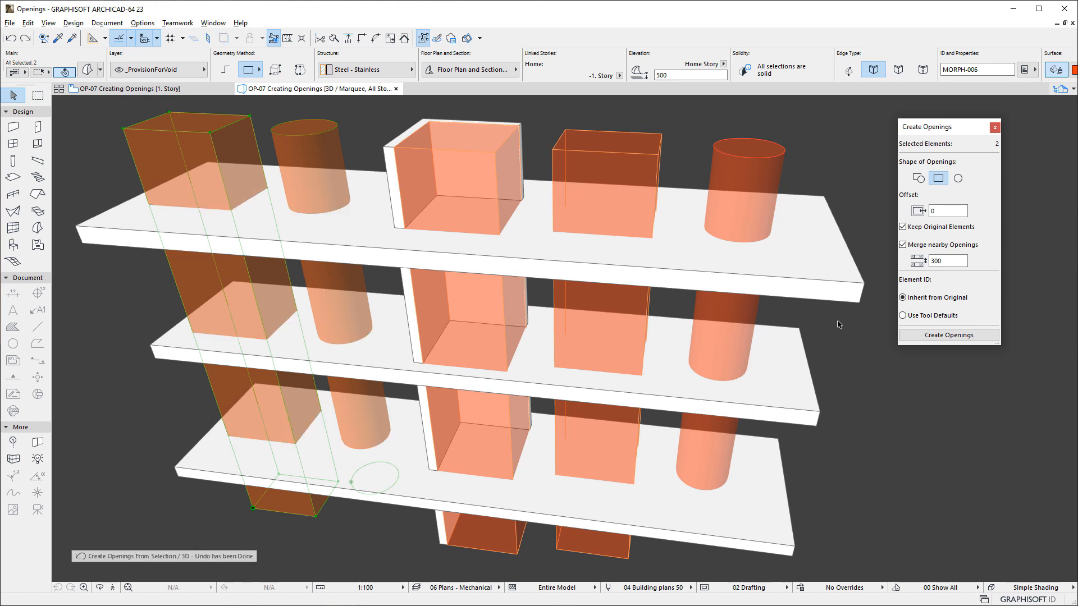
click(958, 178)
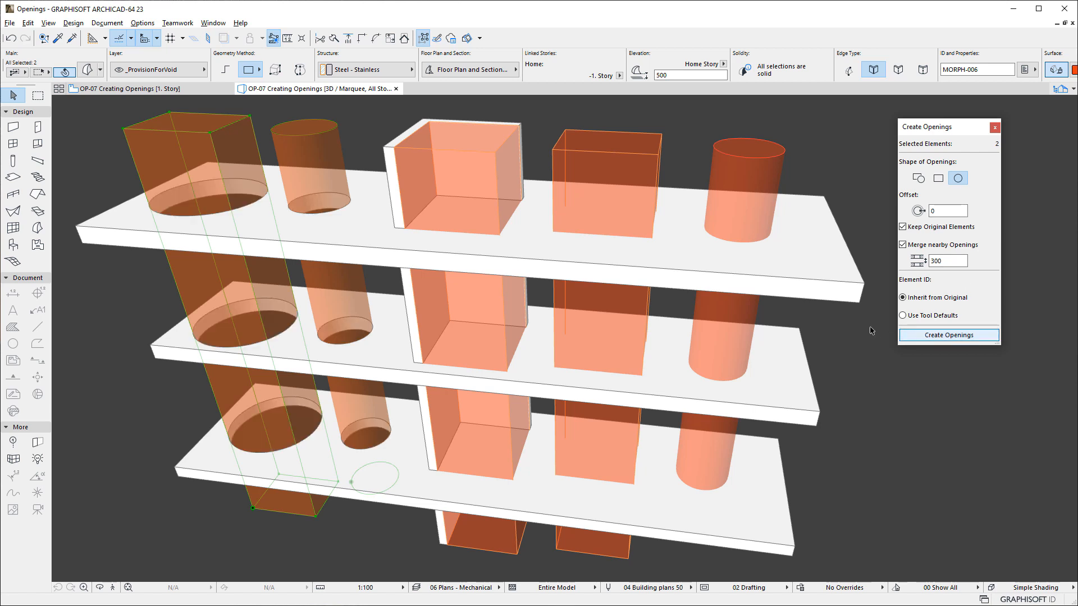
mouse_move(851, 326)
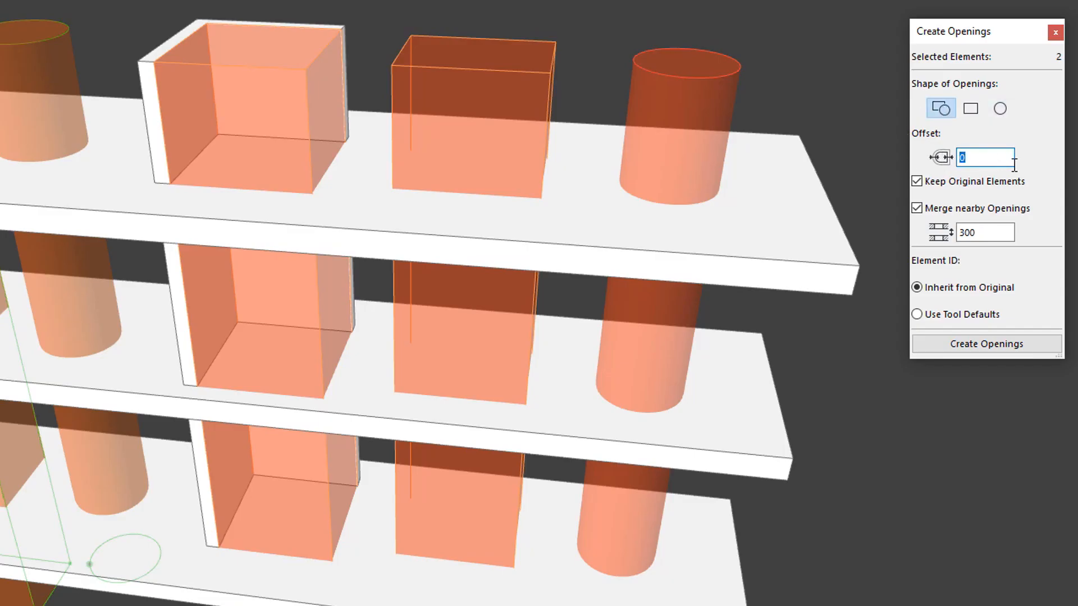
Create shape-matched openings from both shafts with a 200 offset.
text(200)
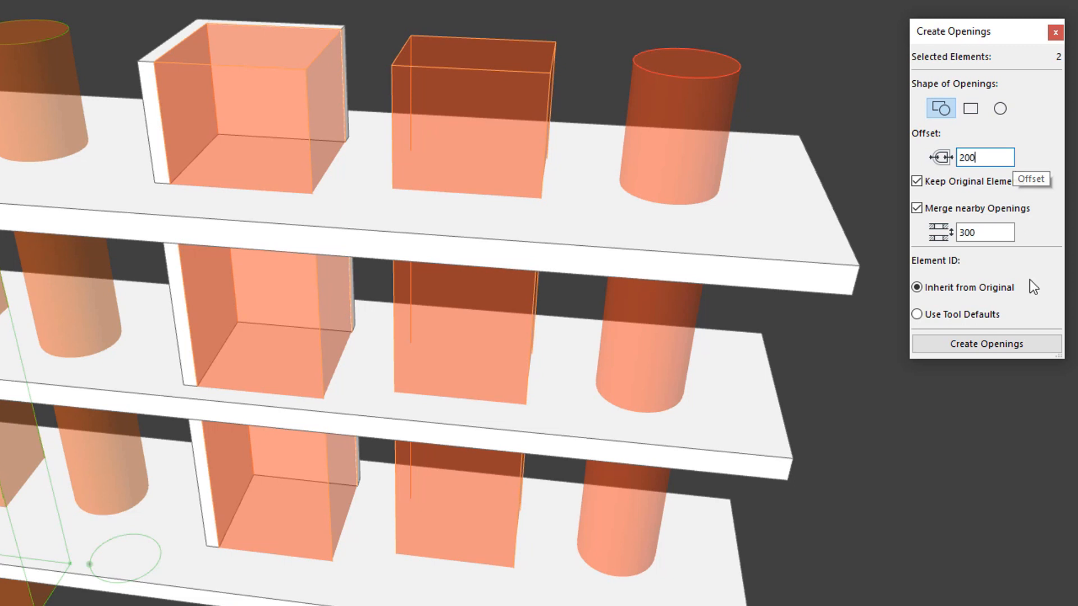
click(986, 344)
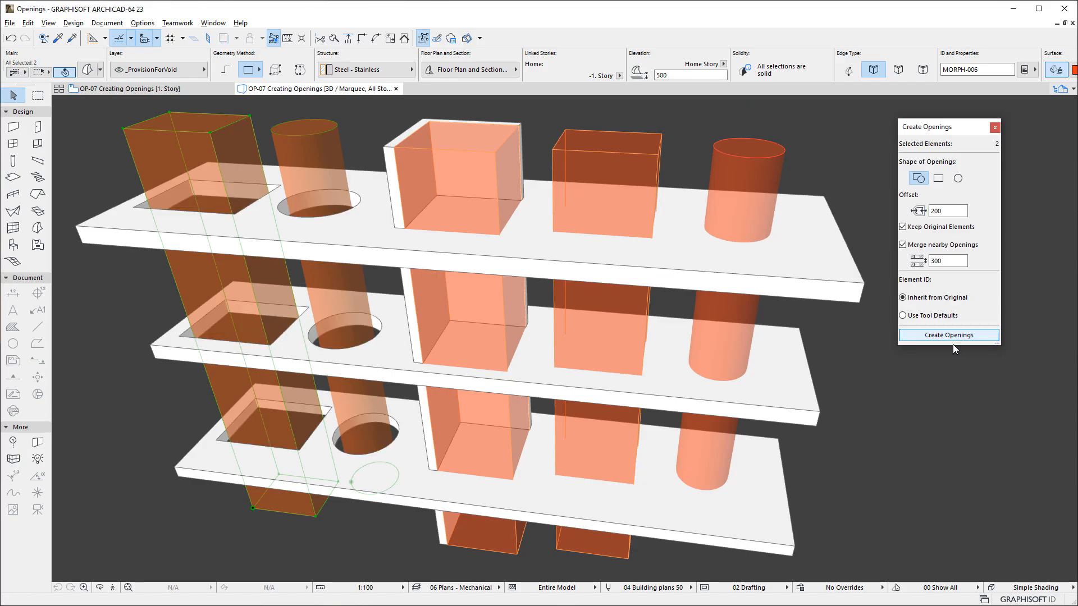
mouse_move(888, 376)
text(0)
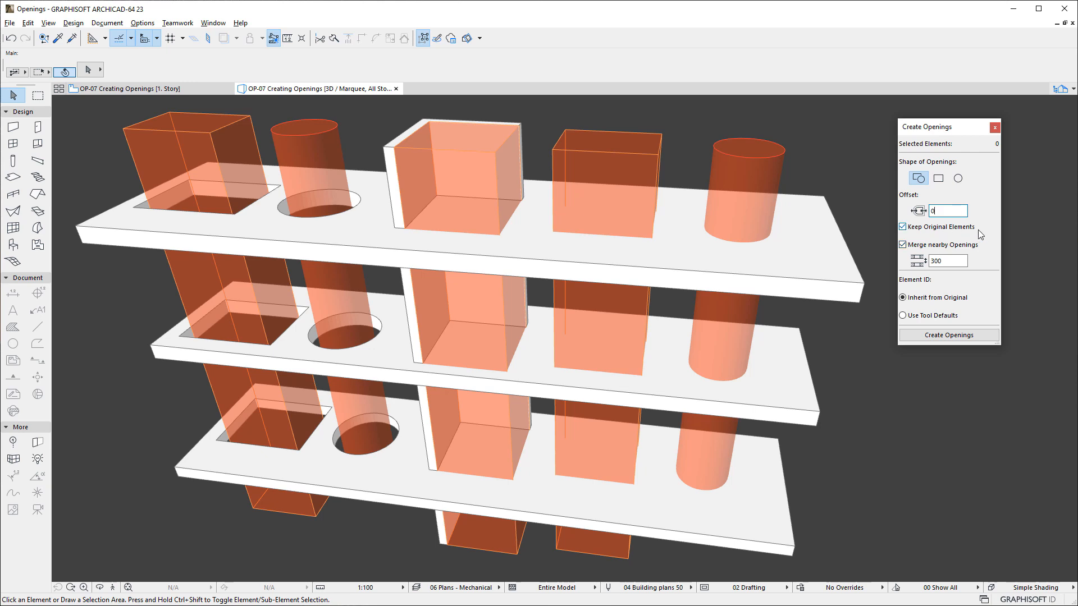
Convert the square shaft into rectangular slab openings without keeping the shaft, then select one.
click(468, 172)
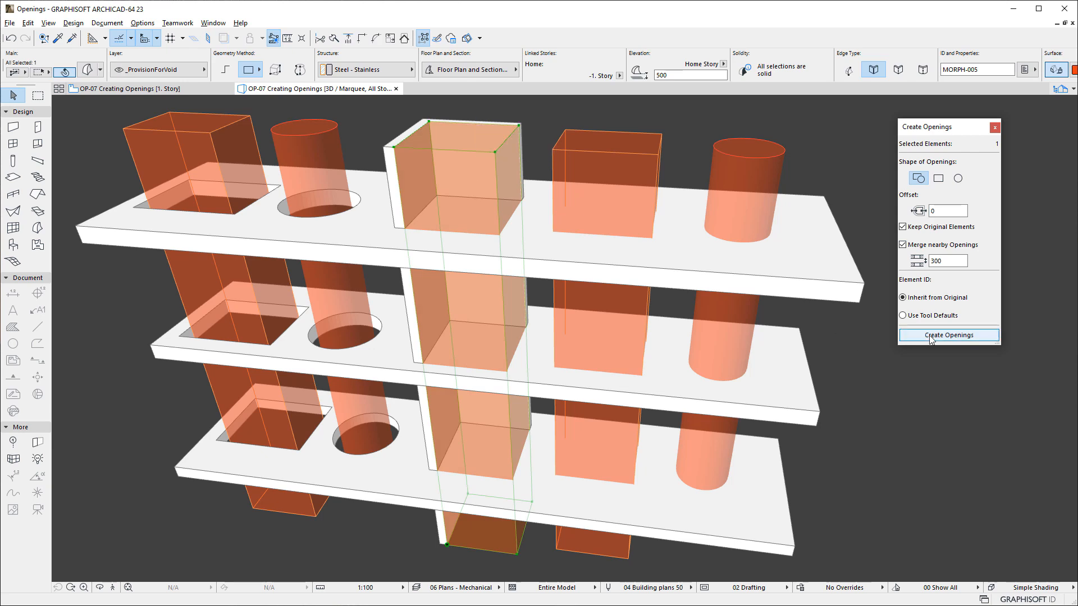
click(948, 334)
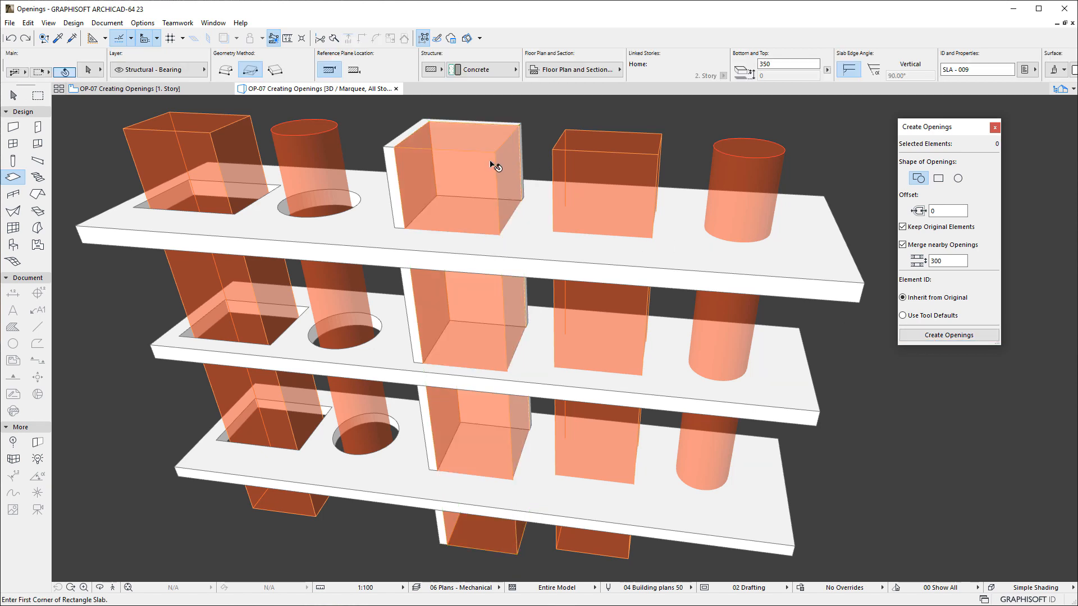
click(454, 165)
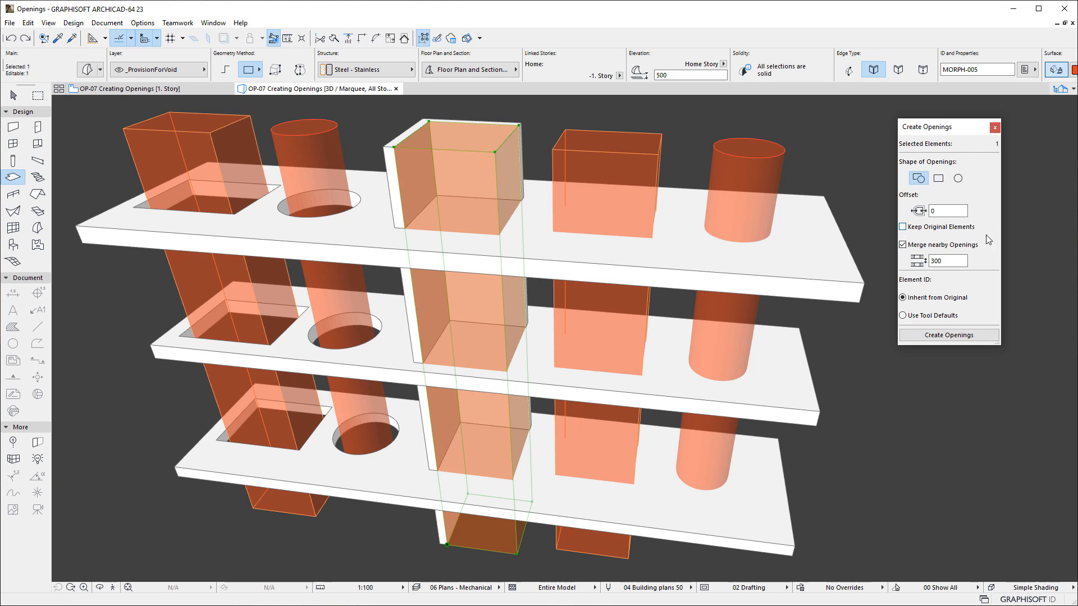
click(949, 334)
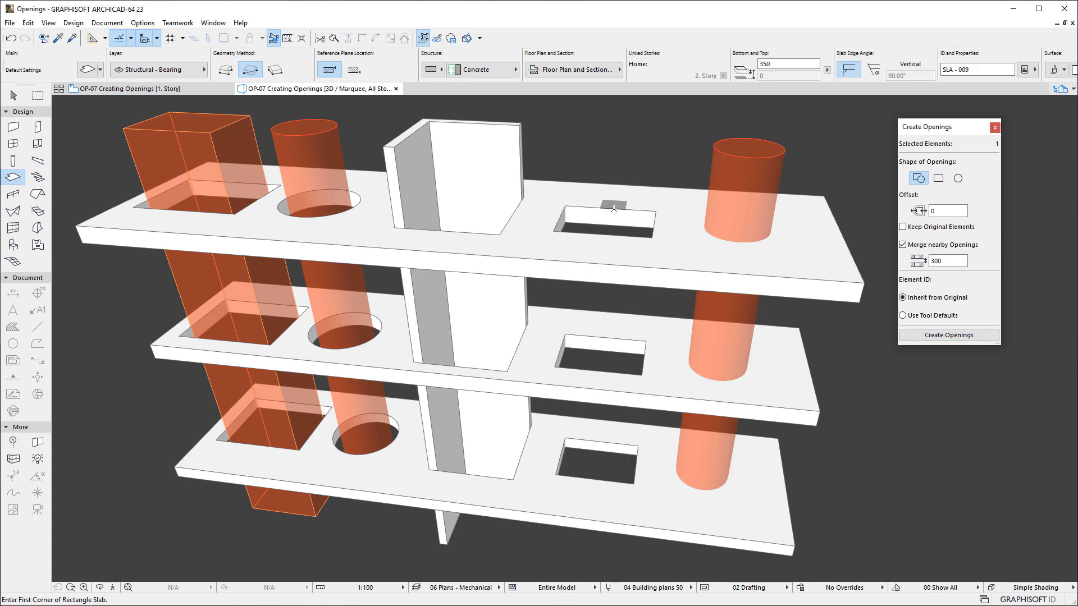
click(597, 359)
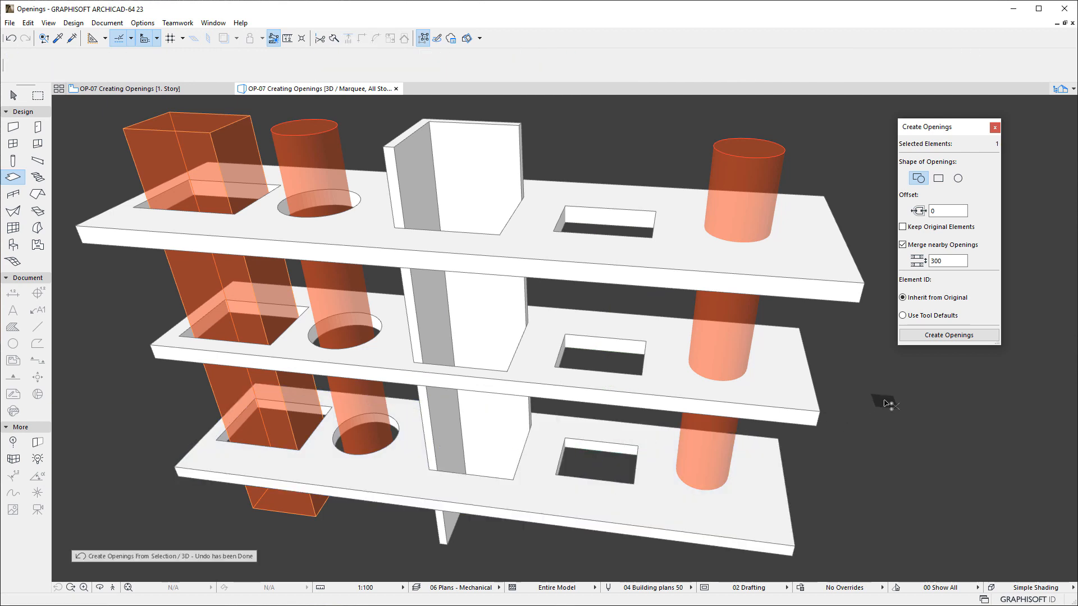
Test cutting round openings from the cylinder with a 3000 merge distance, then undo.
click(601, 275)
text(0)
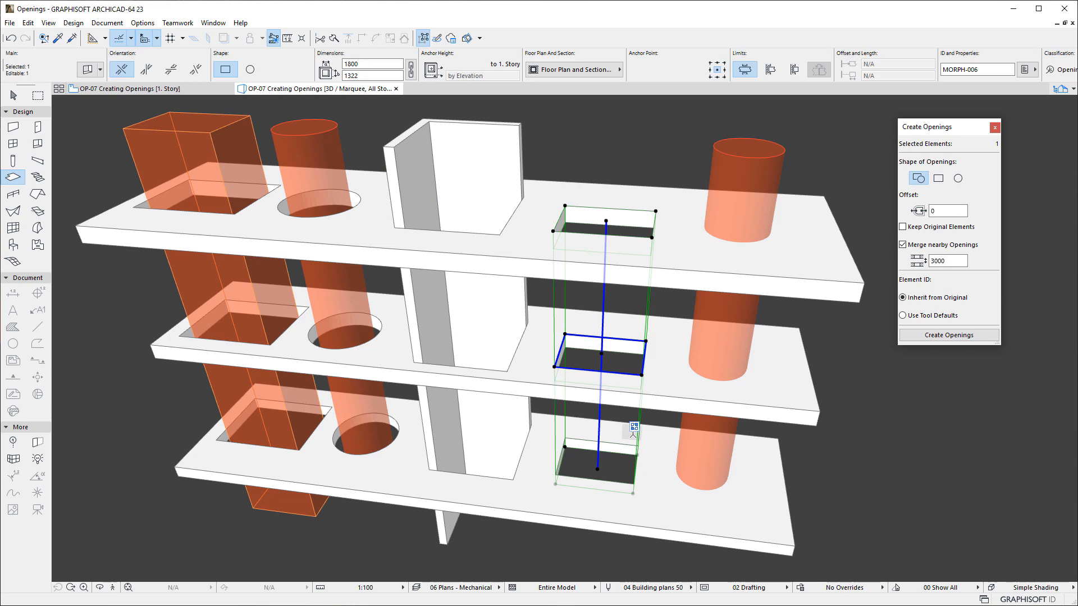
click(632, 430)
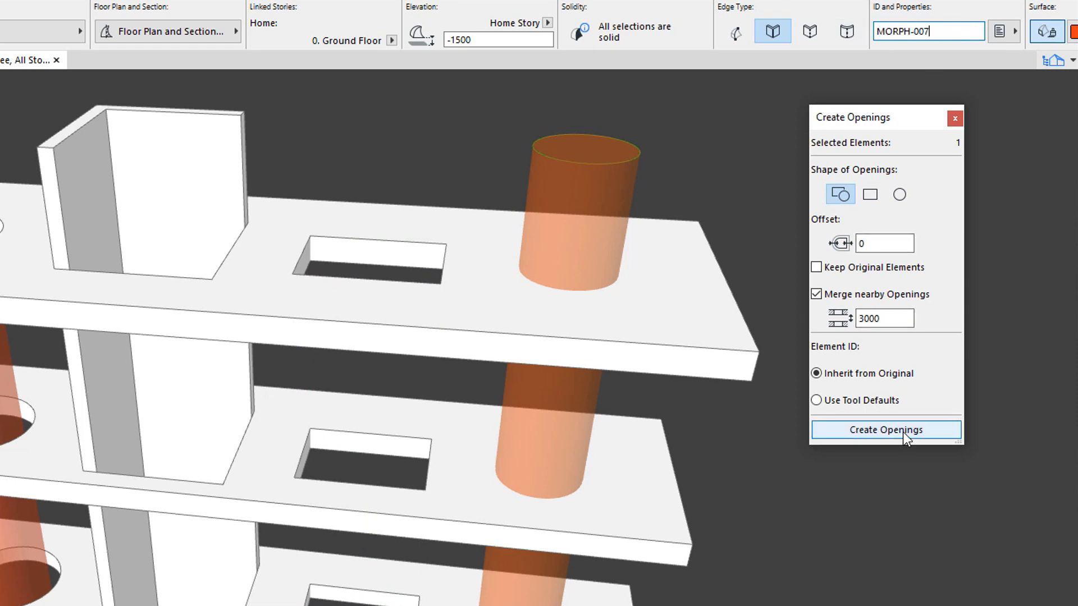
click(886, 429)
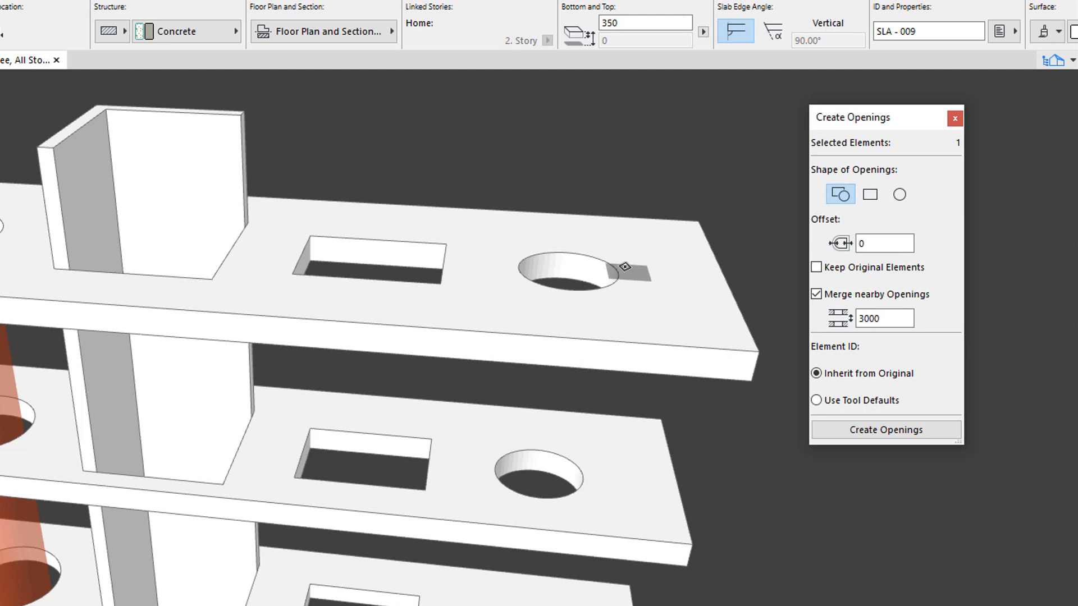
click(563, 272)
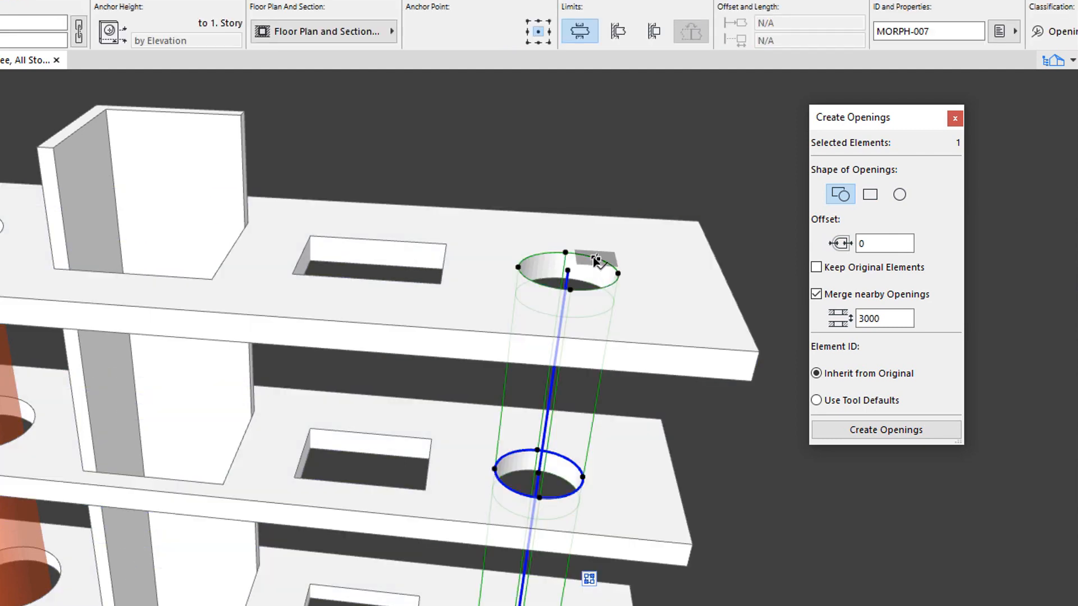
click(927, 31)
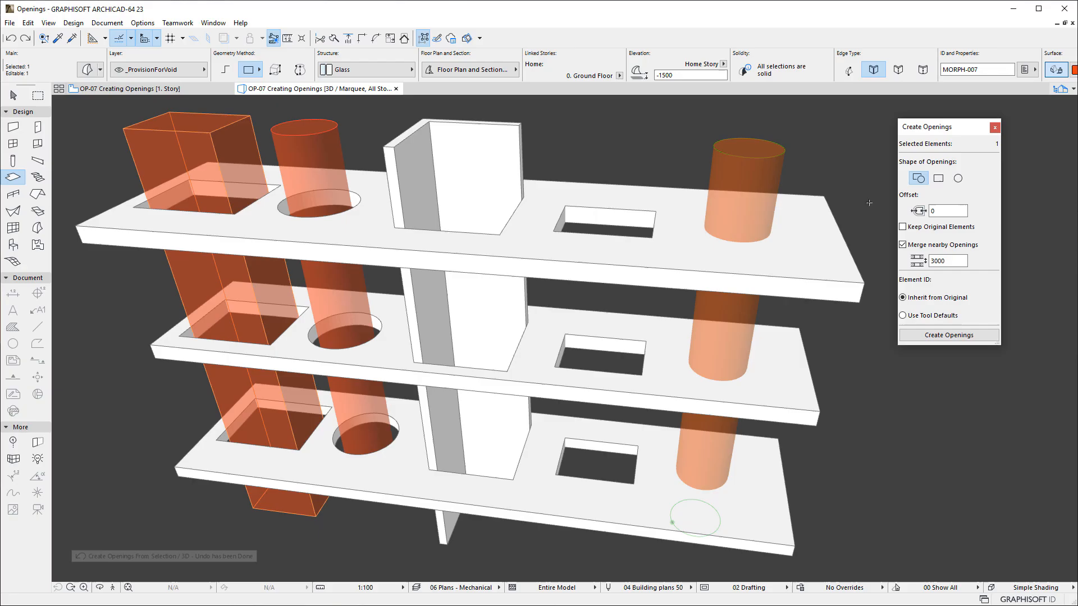
Convert the right cylinder into round openings using tool-default IDs, then select the new ID.
click(903, 315)
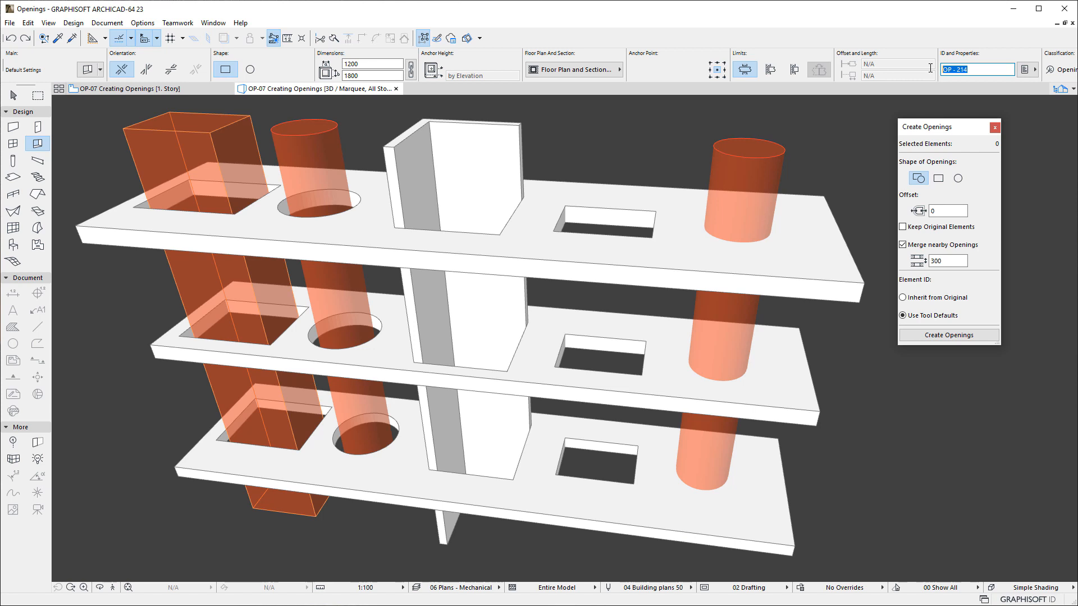
mouse_move(888, 186)
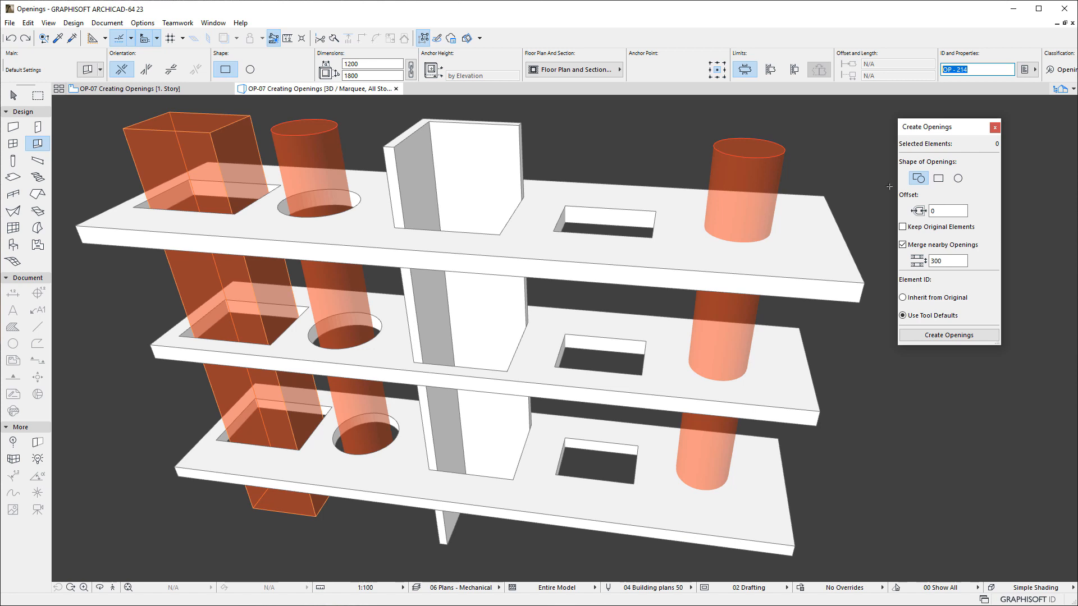
click(756, 169)
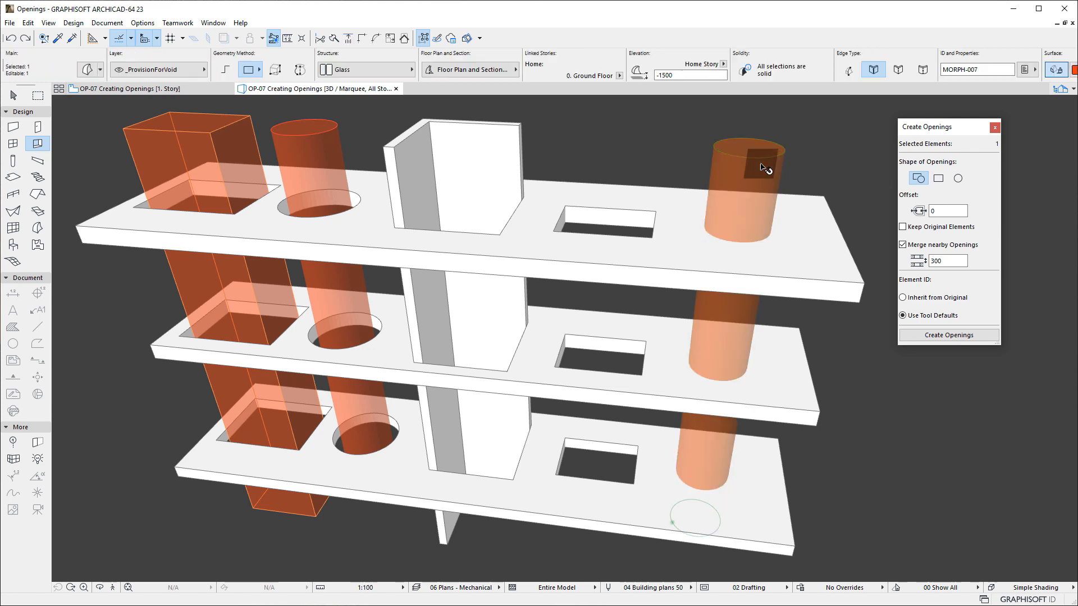
click(948, 334)
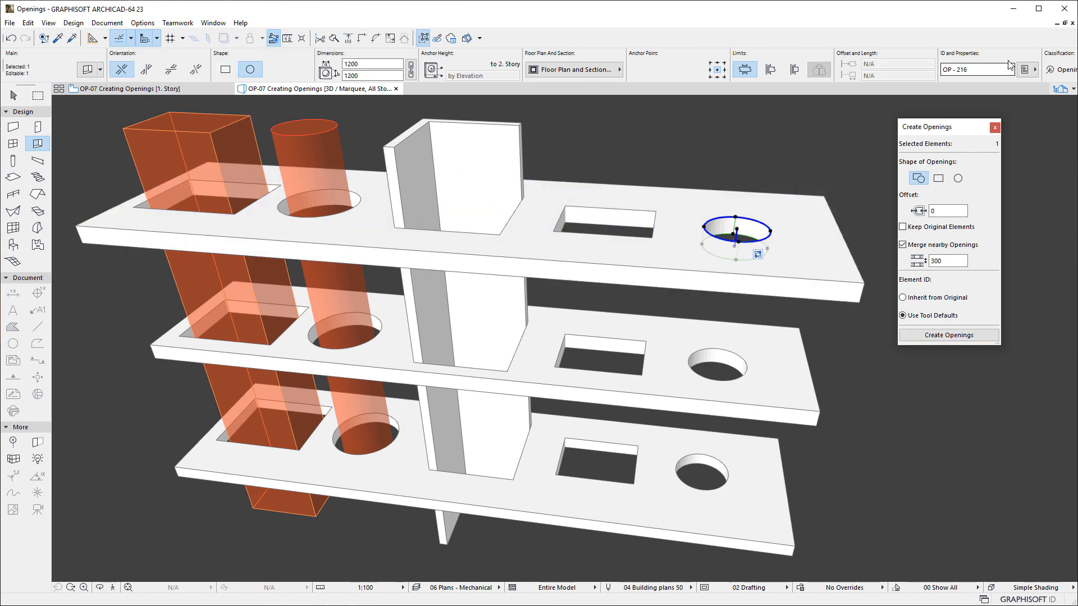
triple_click(975, 69)
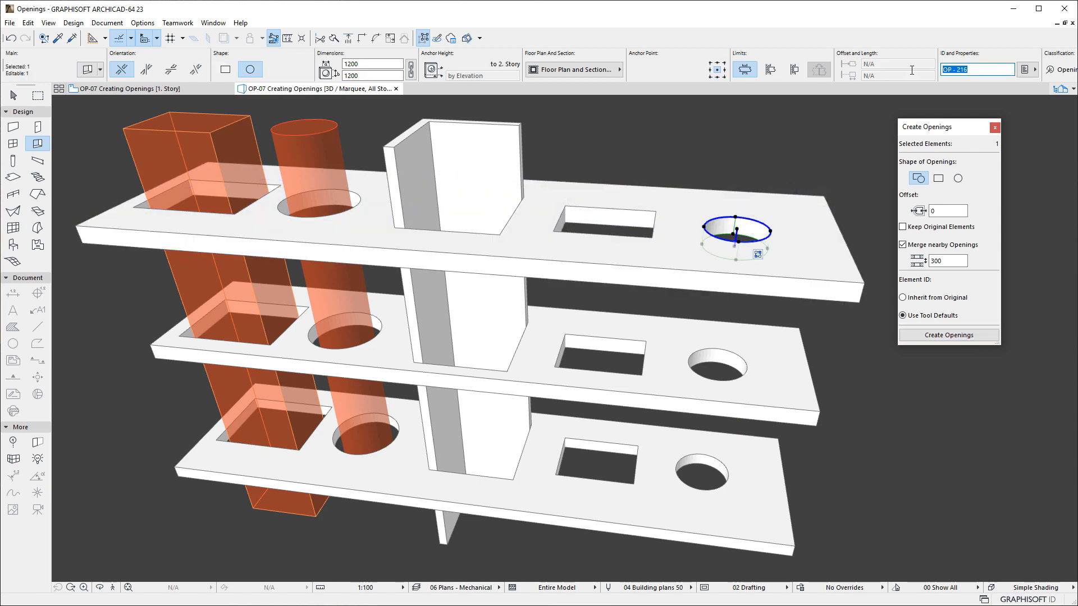
mouse_move(880, 180)
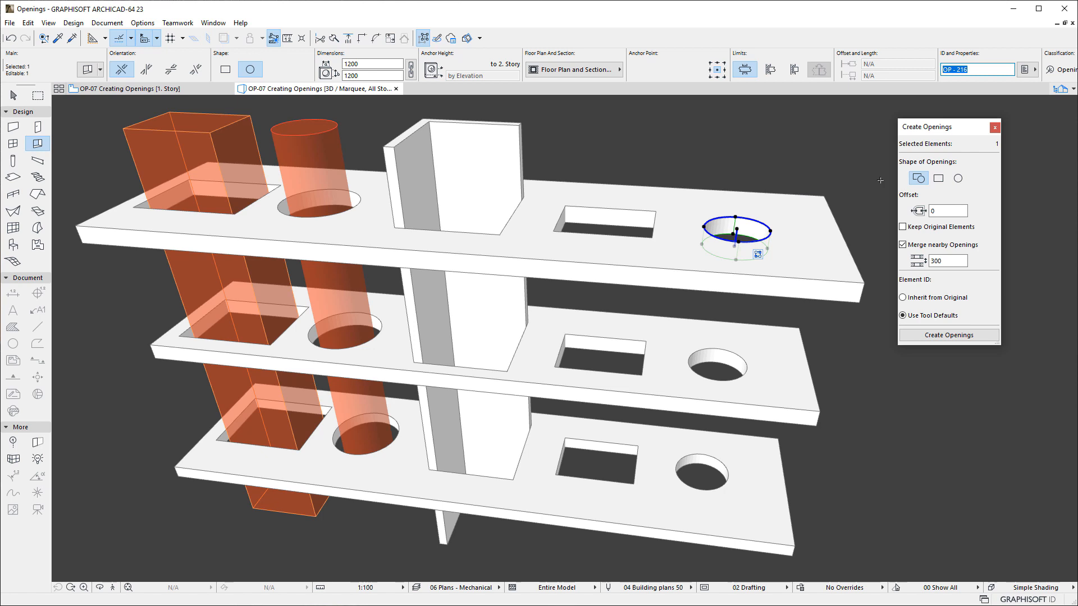